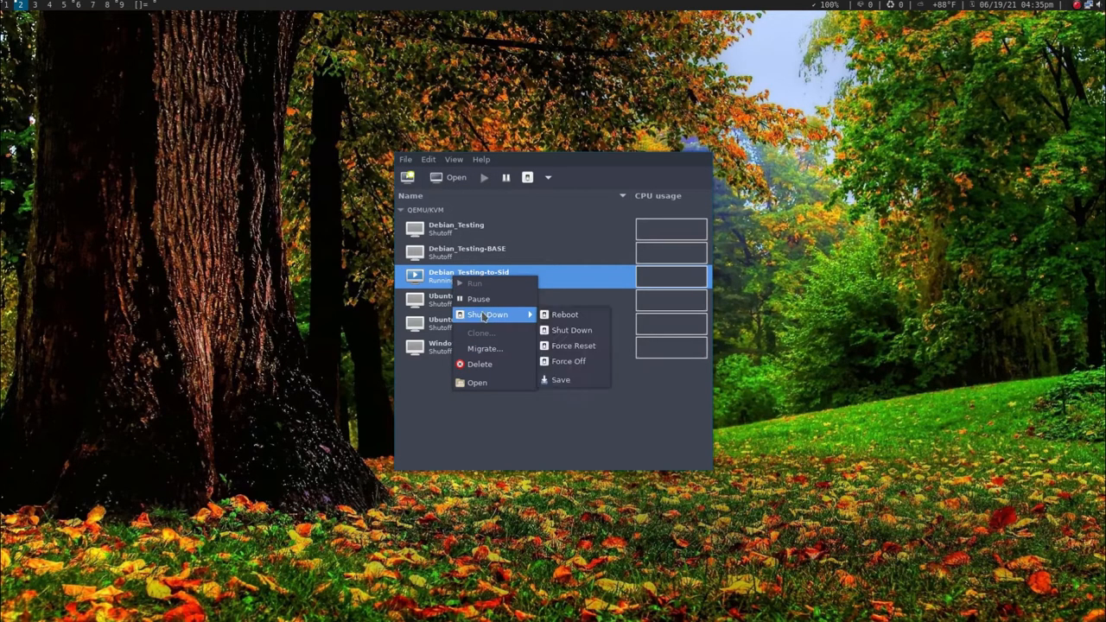
# Reboot the Debian_Testing-to-Sid VM and bring up its full-screen console at the login prompt
pyautogui.click(477, 382)
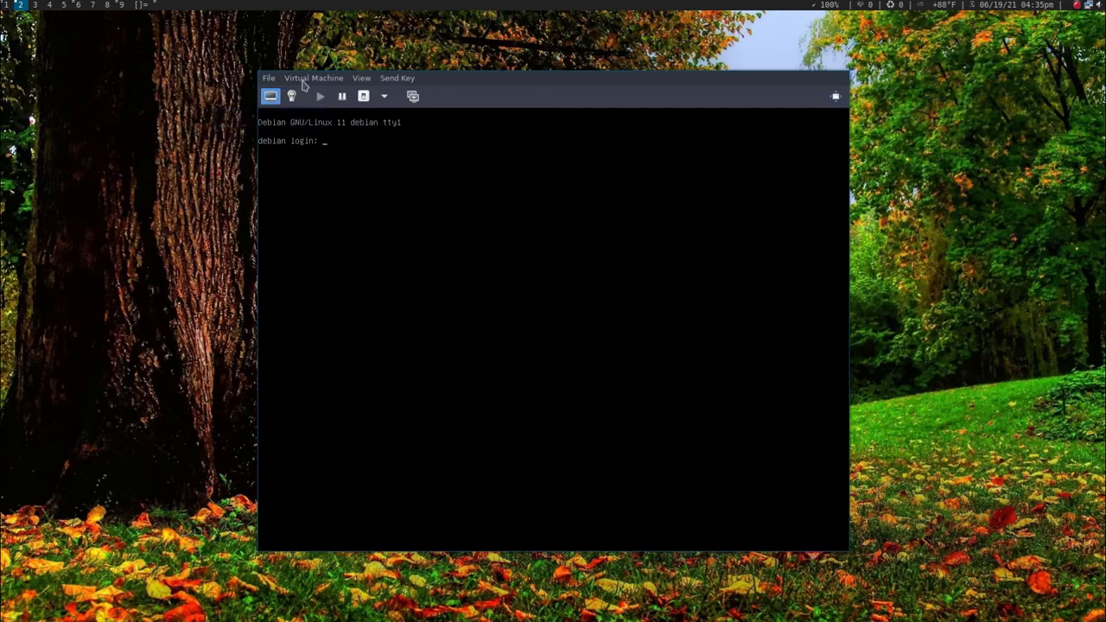
pyautogui.moveTo(313, 79)
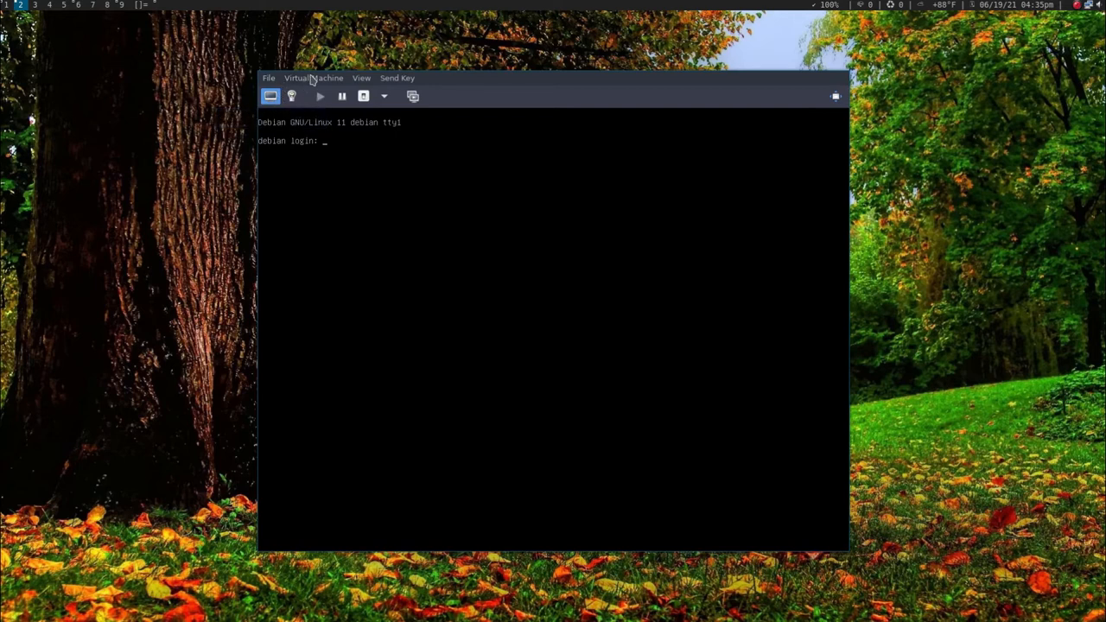
pyautogui.click(313, 77)
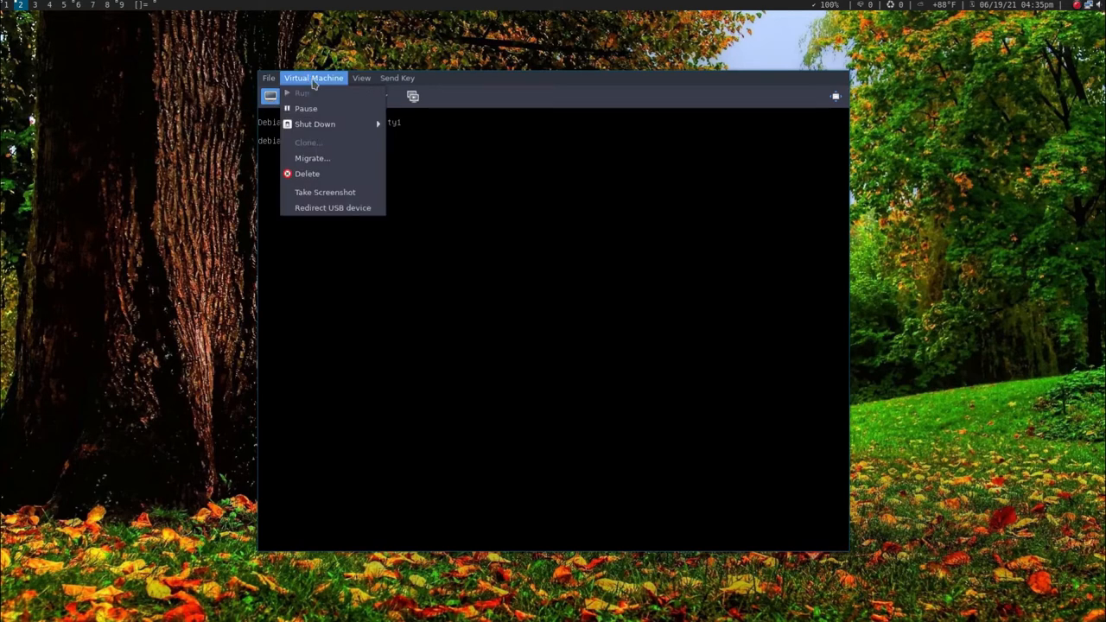
pyautogui.click(398, 77)
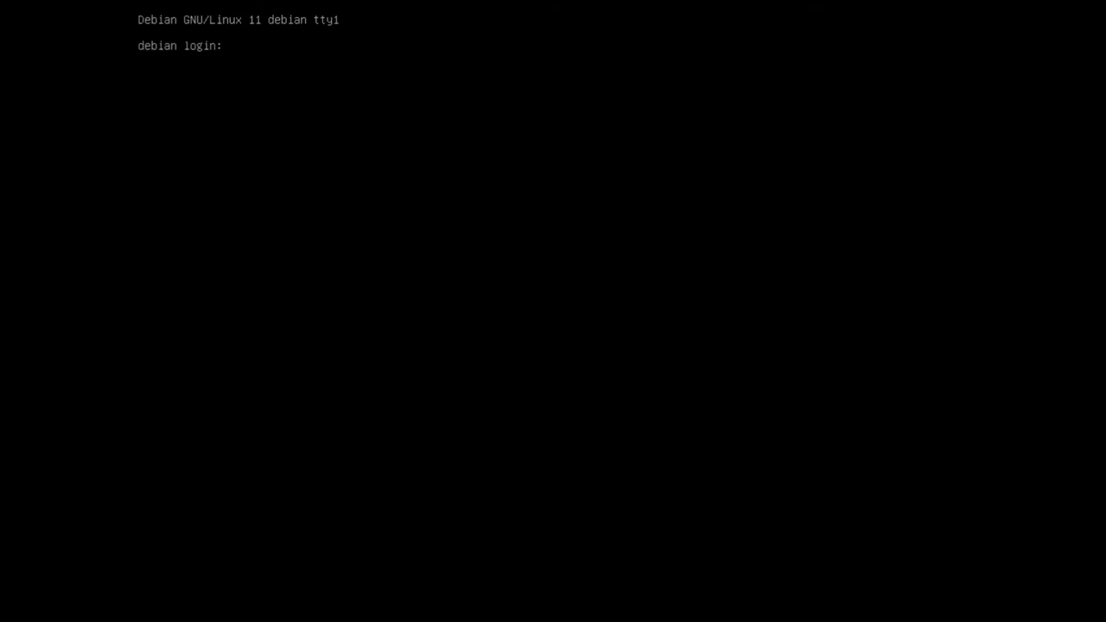
# Log in as root and list filesystem disk usage with df -h, showing 29G root
pyautogui.write('root')
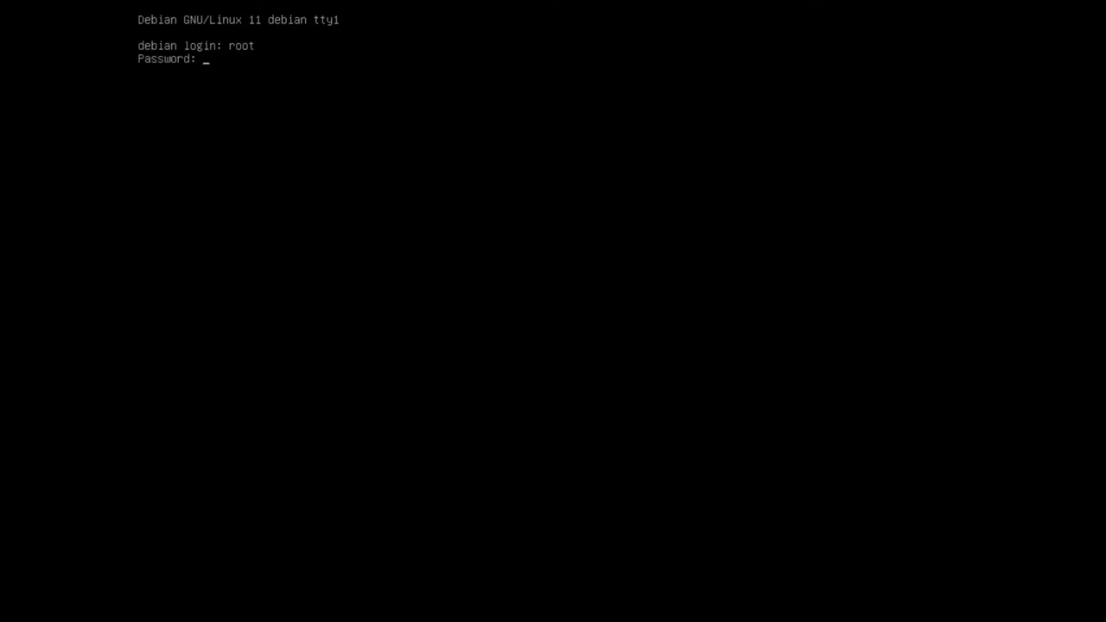
pyautogui.press('Return')
pyautogui.write('df -h')
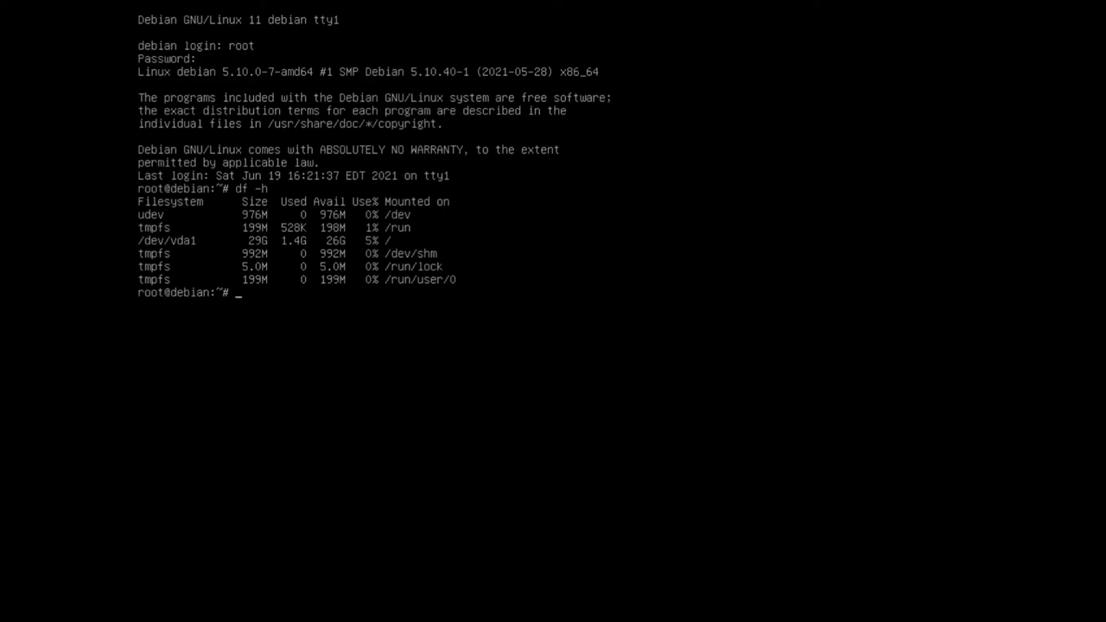
pyautogui.write('a')
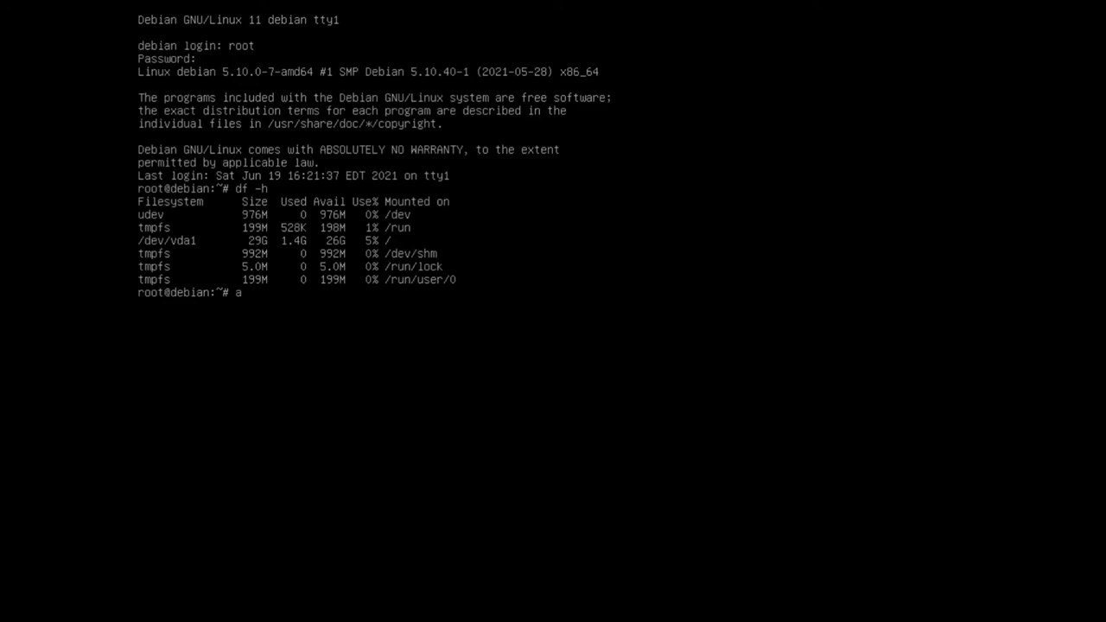
# Refresh package lists with apt update, then install the seven upgrades via apt upgrade -yy
pyautogui.write('pt upd')
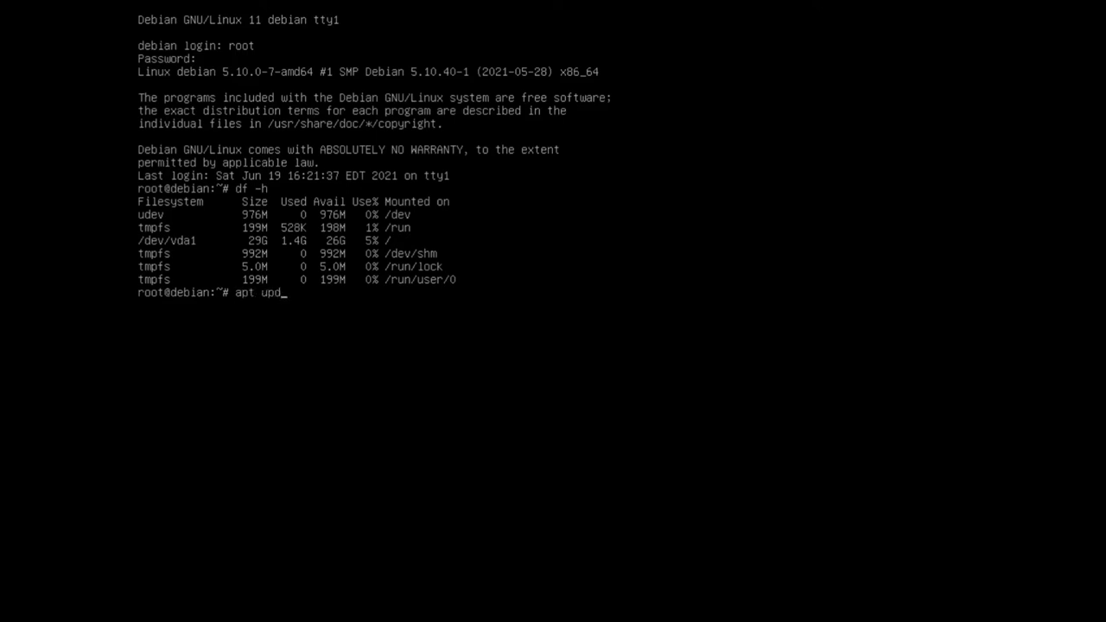
pyautogui.press('Return')
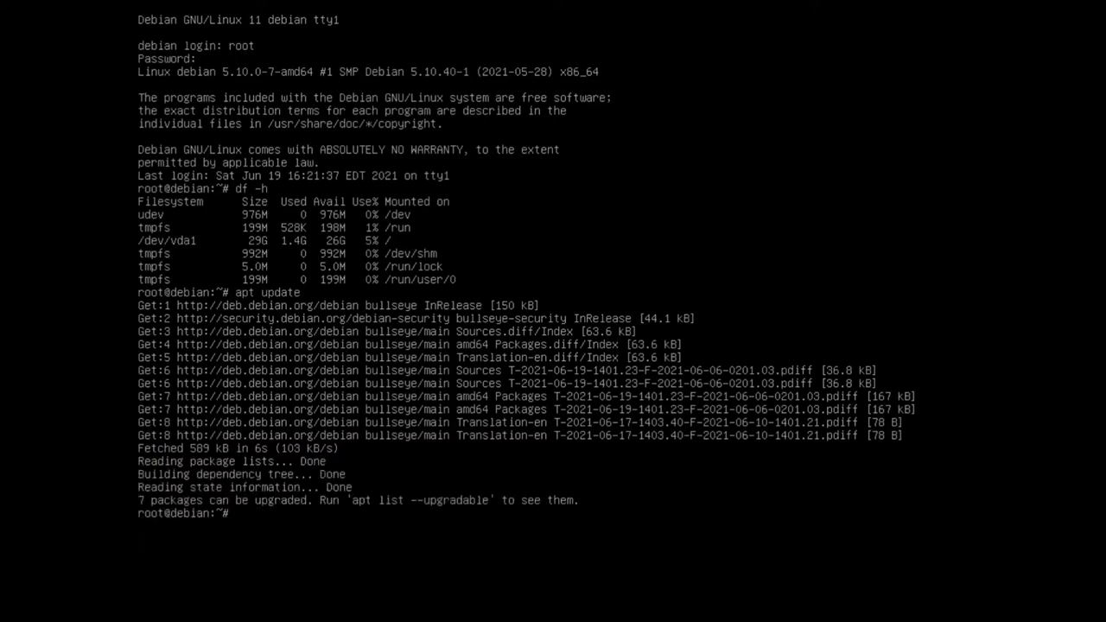
pyautogui.write('apt')
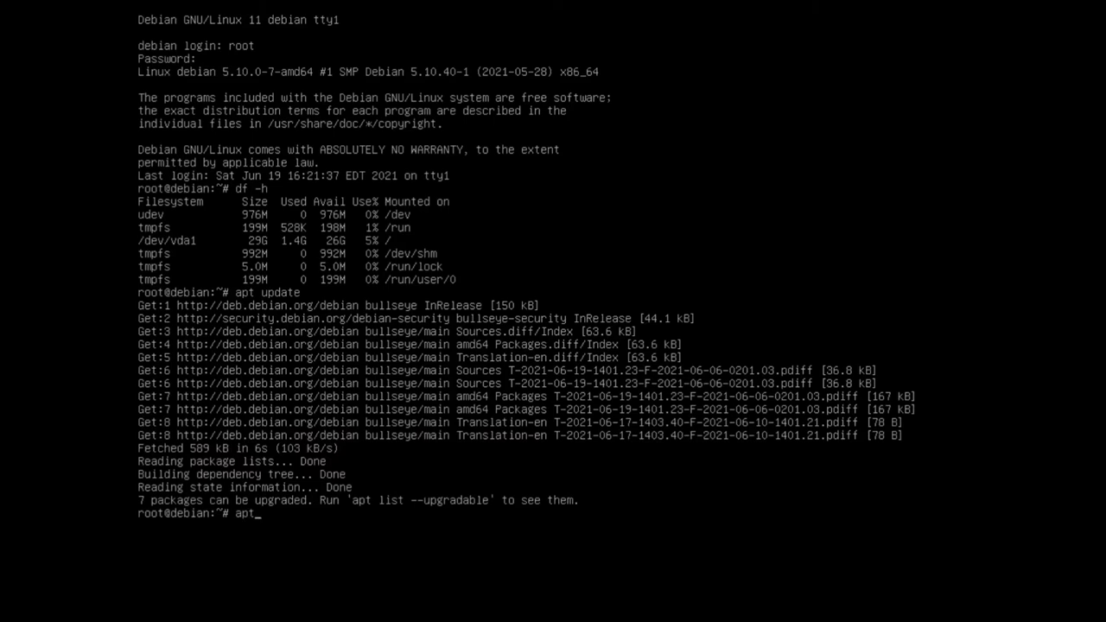
pyautogui.write('upgrade --yy')
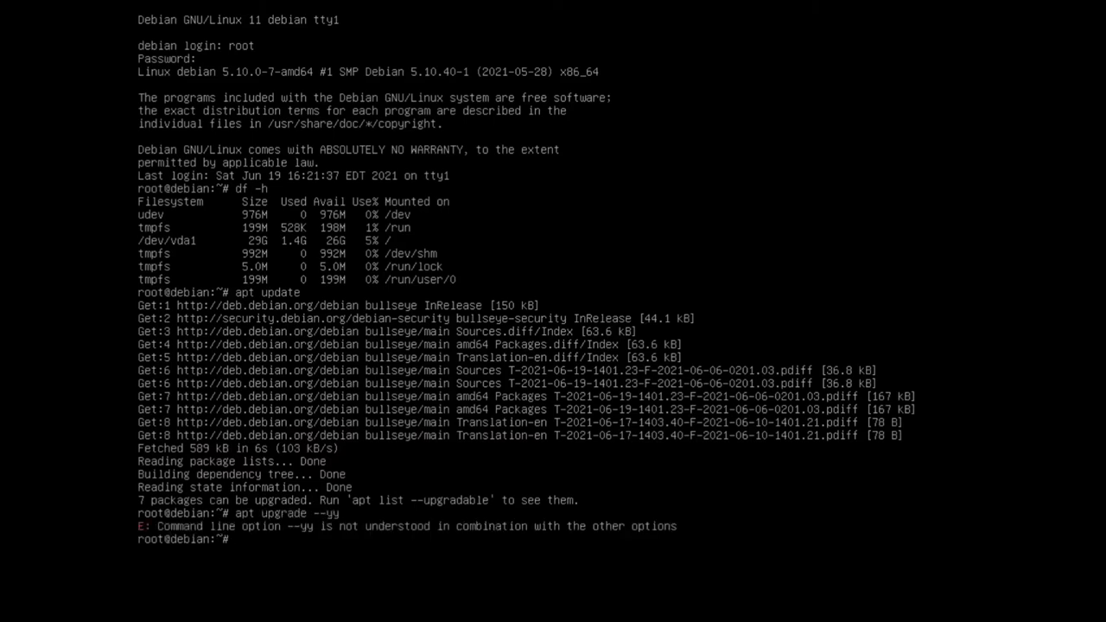
pyautogui.write('apt upgrade --')
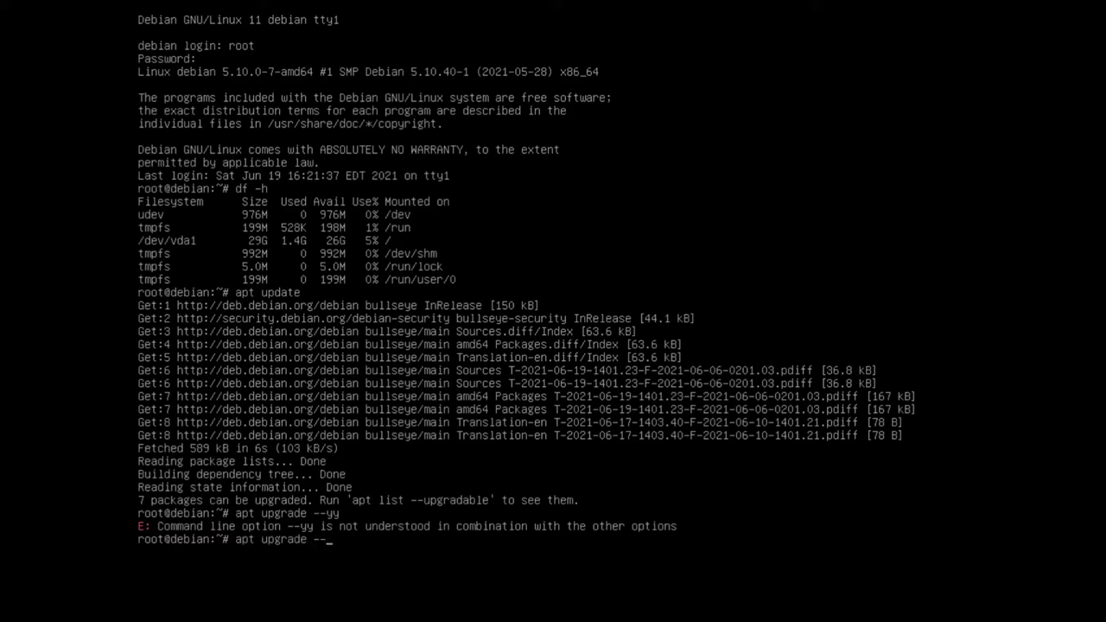
pyautogui.write('yy')
pyautogui.press('Return')
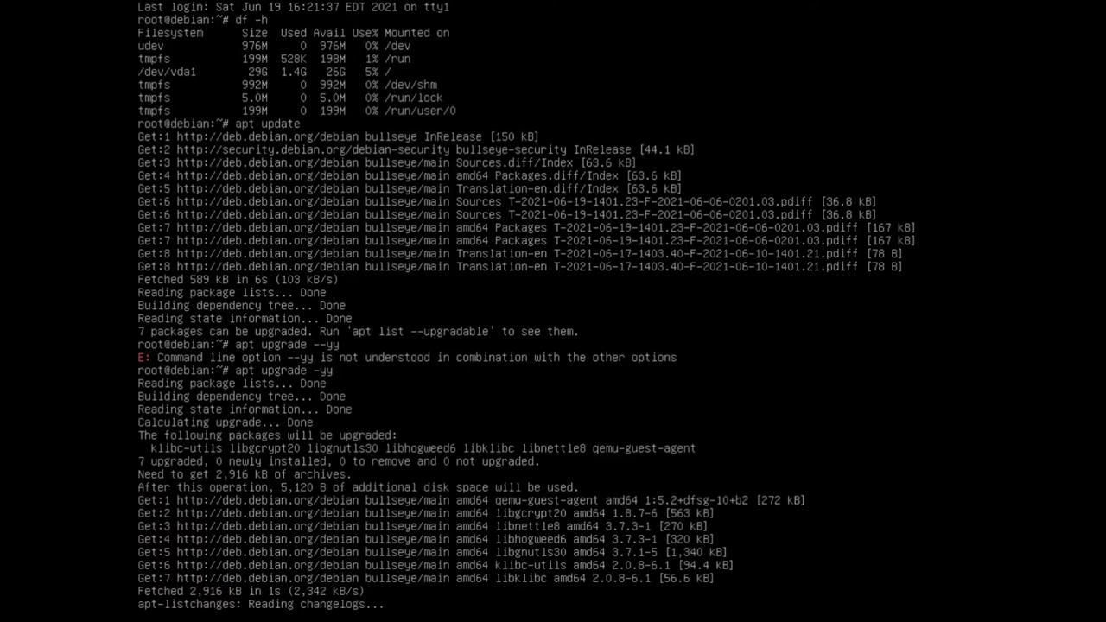
pyautogui.scroll(-3)
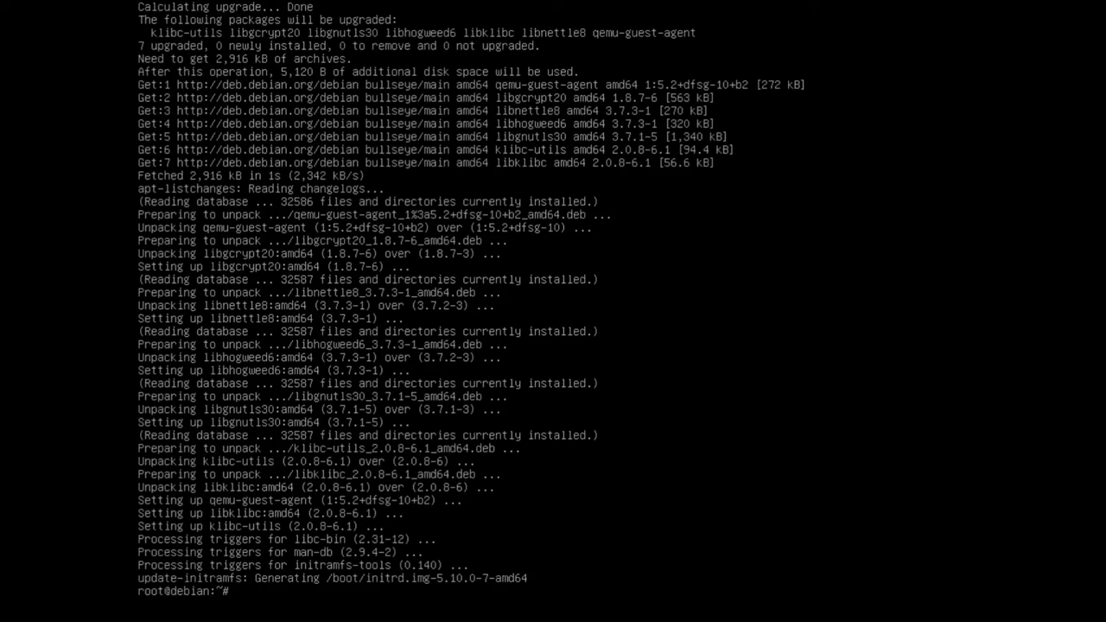
# Edit /etc/apt/sources.list in nano, commenting out bullseye and adding unstable Sid repos
pyautogui.write('cd /etc/')
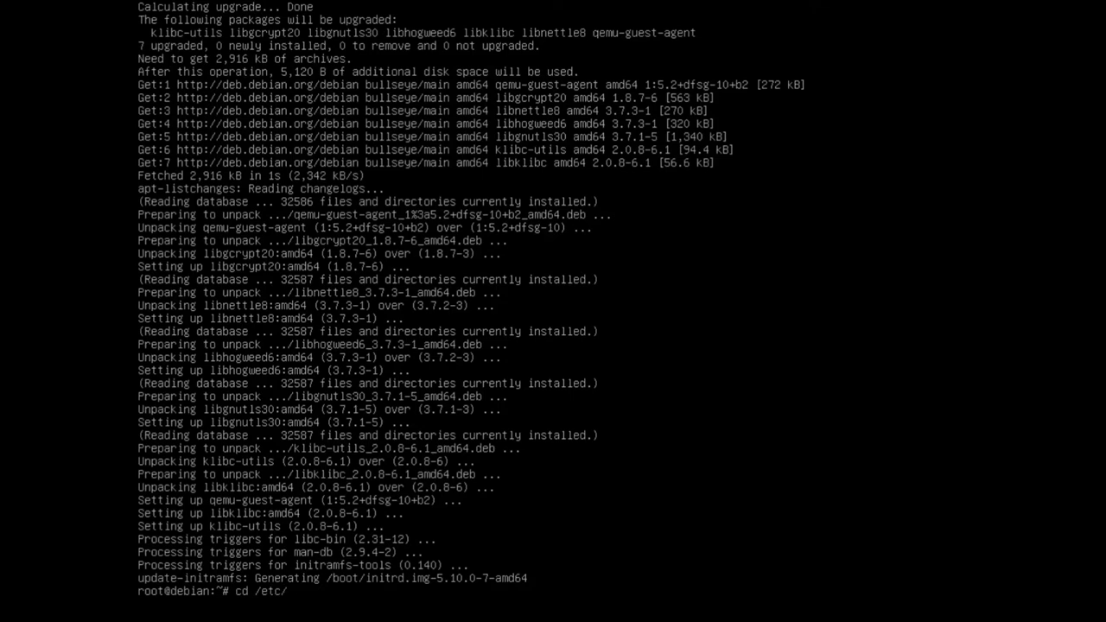
pyautogui.write('apt')
pyautogui.write('nano -')
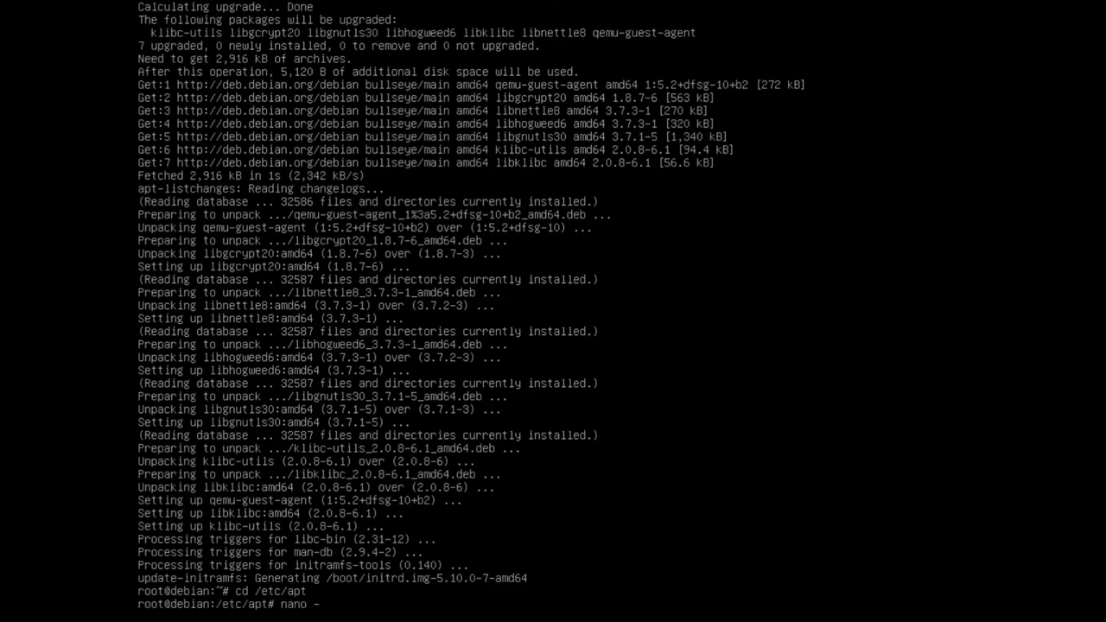
pyautogui.write('w')
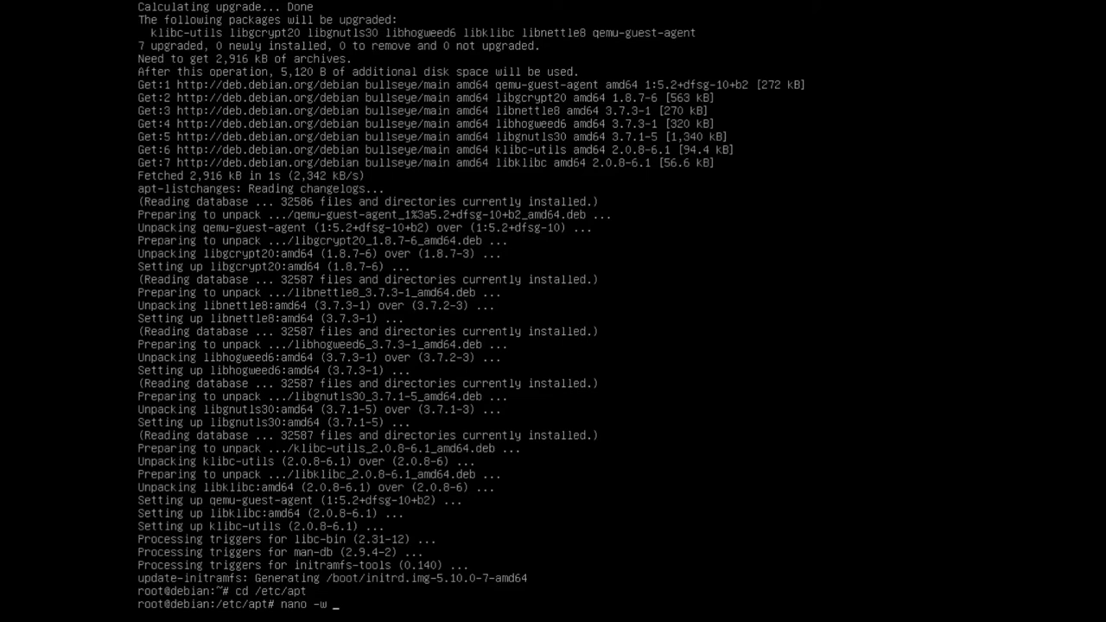
pyautogui.press('Return')
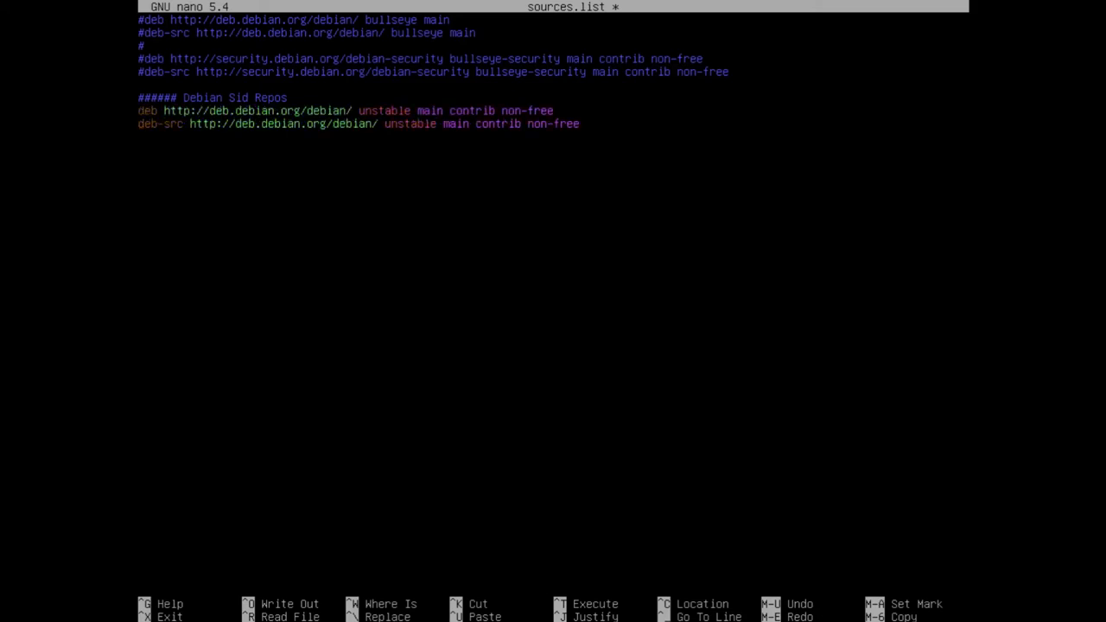
pyautogui.press('Ctrl+K')
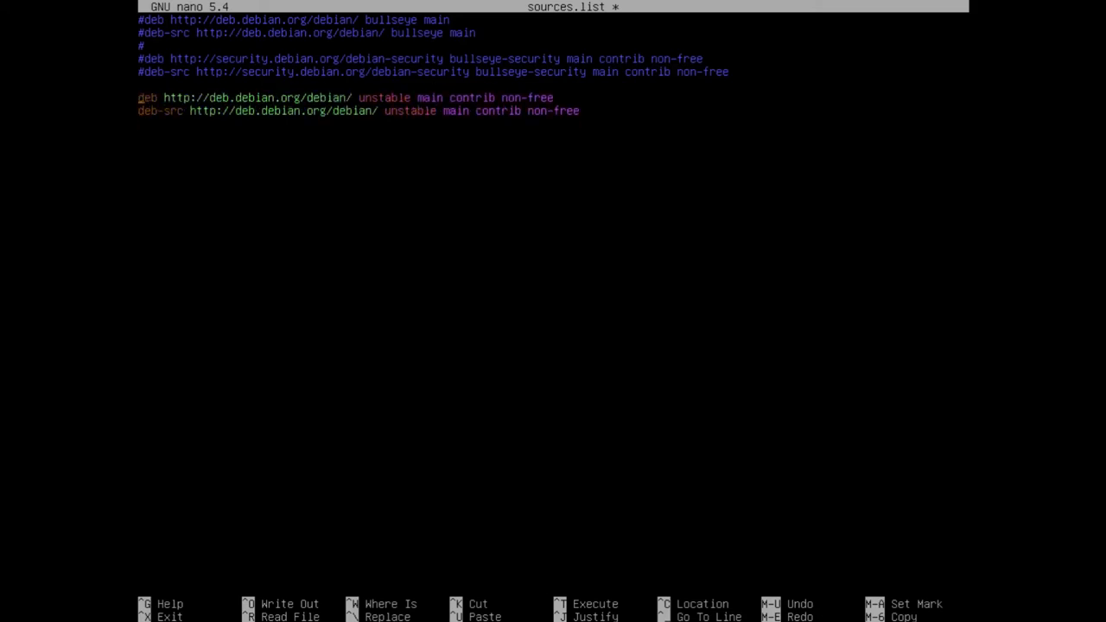
pyautogui.write('###### Debian Sid Repos')
pyautogui.write('###### Debian Testing Repos')
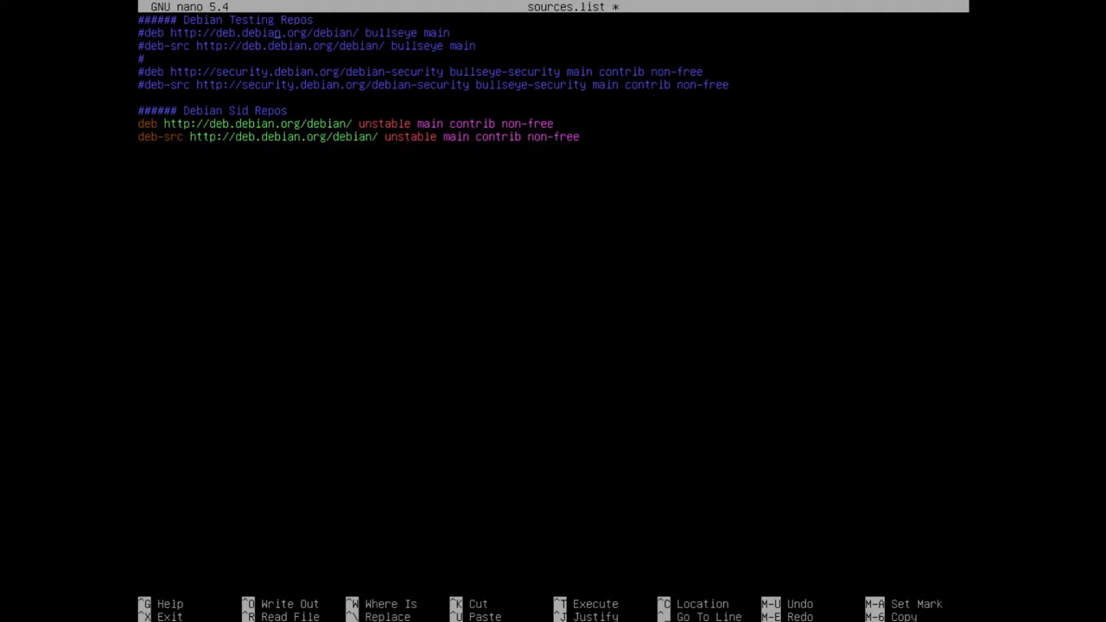
pyautogui.press('ctrl+x')
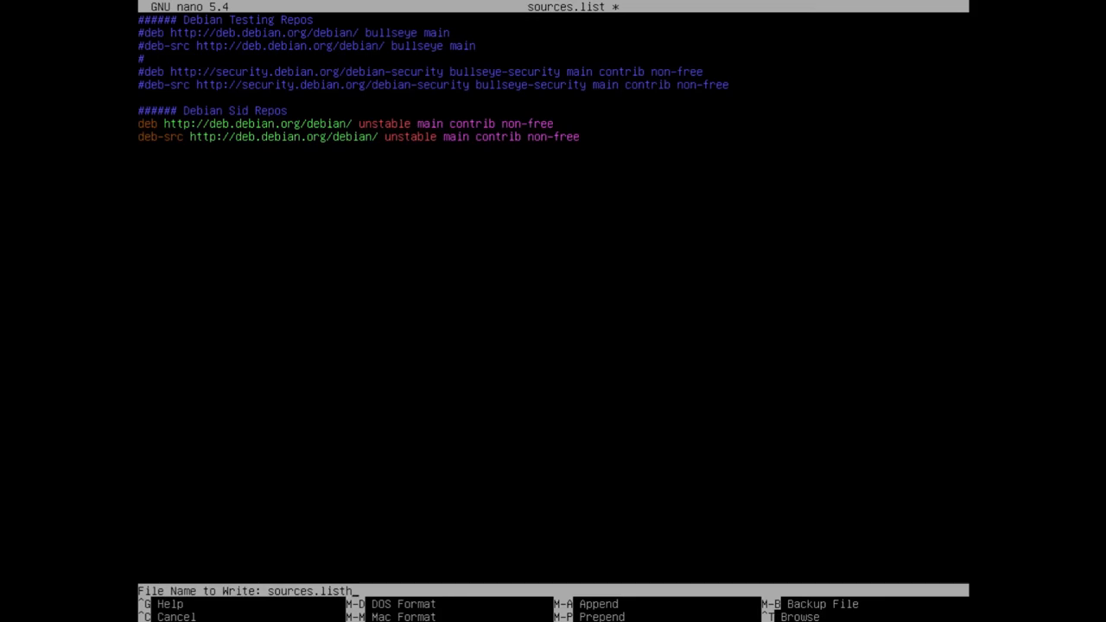
# Save sources.list, exit nano, and run apt update, reporting 29 upgradable packages
pyautogui.press('Enter')
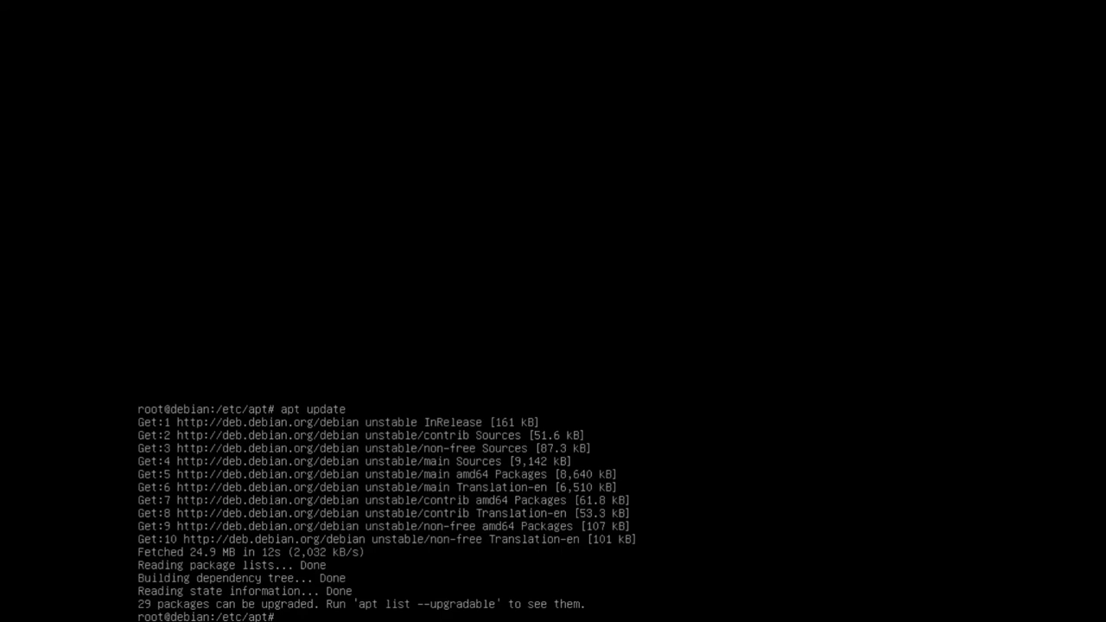
pyautogui.write('apt update')
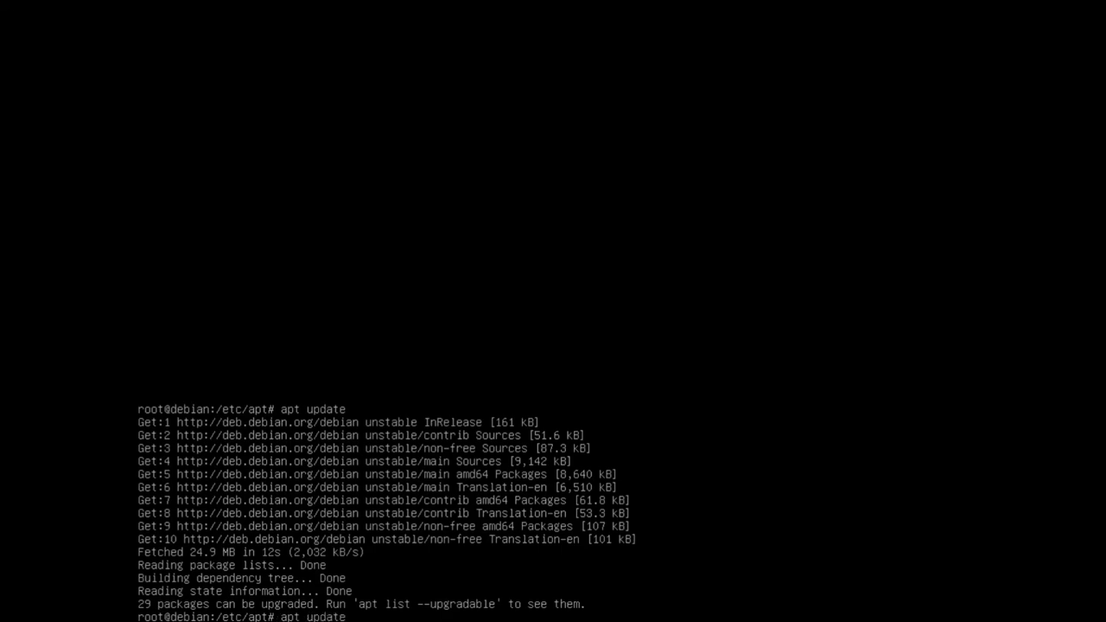
# Run apt upgrade to install unstable packages, regenerating GRUB and building the 5.10.0-7 initramfs
pyautogui.press('BackSpace')
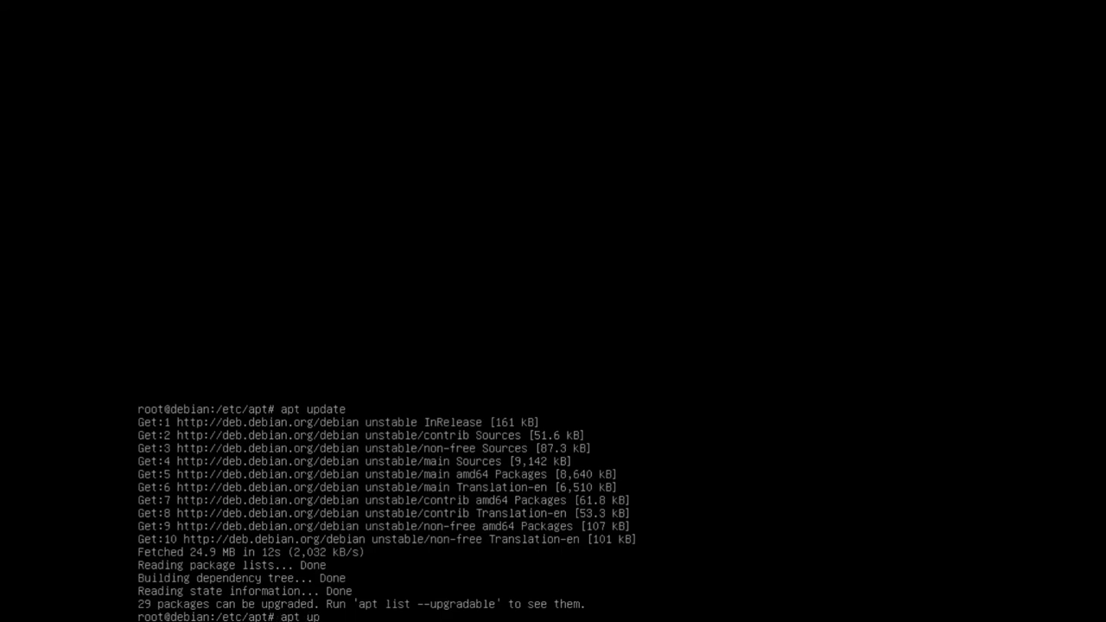
pyautogui.write('grade')
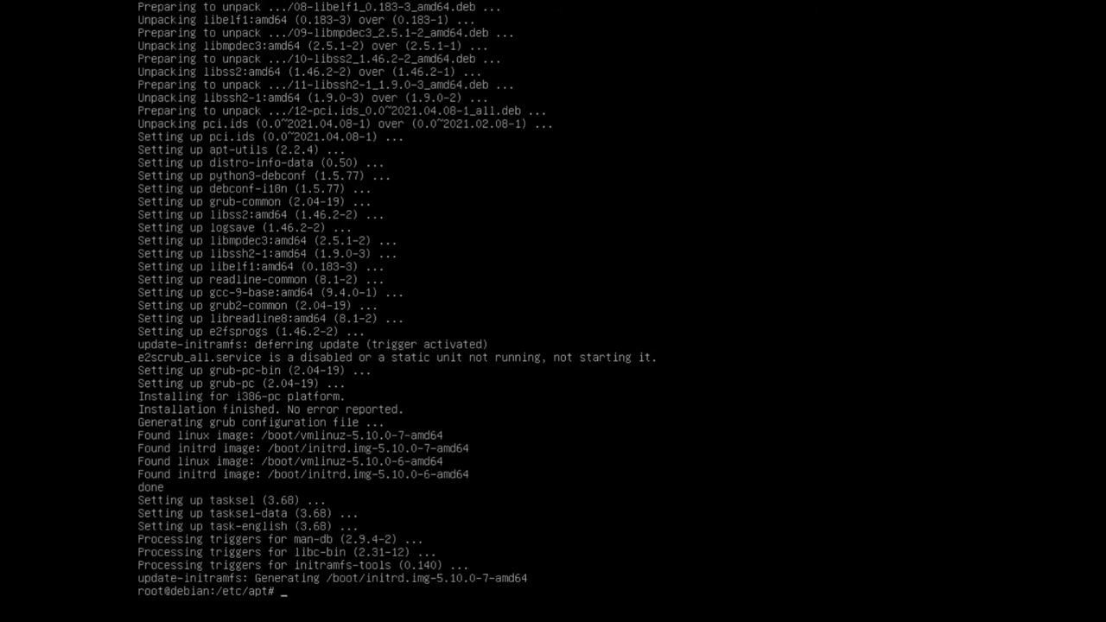
# Install mlocate with apt install and build its file database with updatedb
pyautogui.write('apt insta')
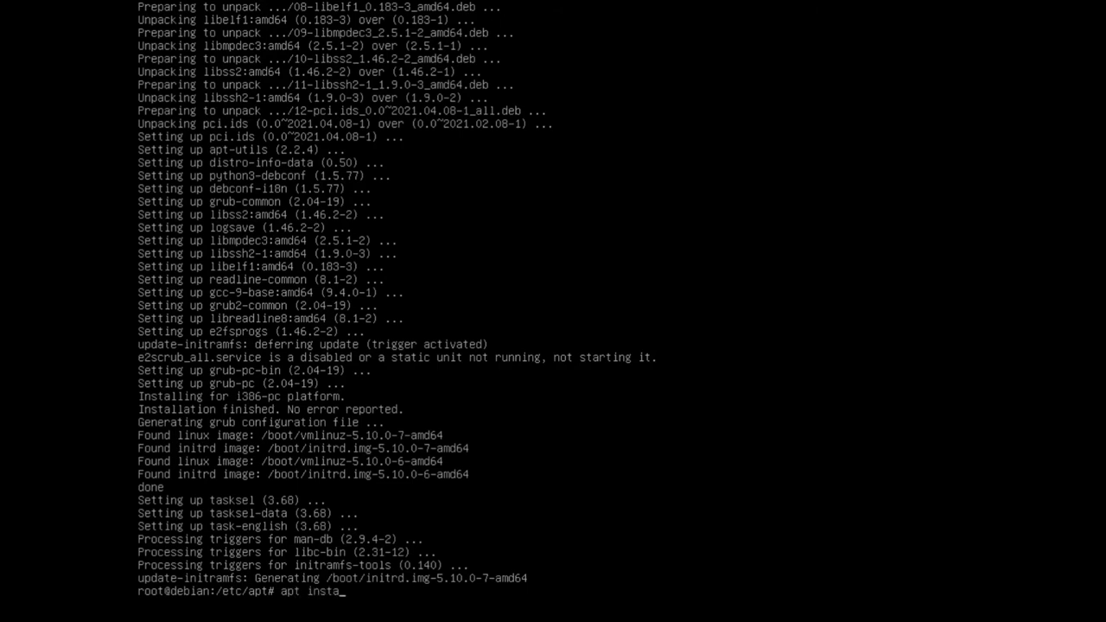
pyautogui.write('ll')
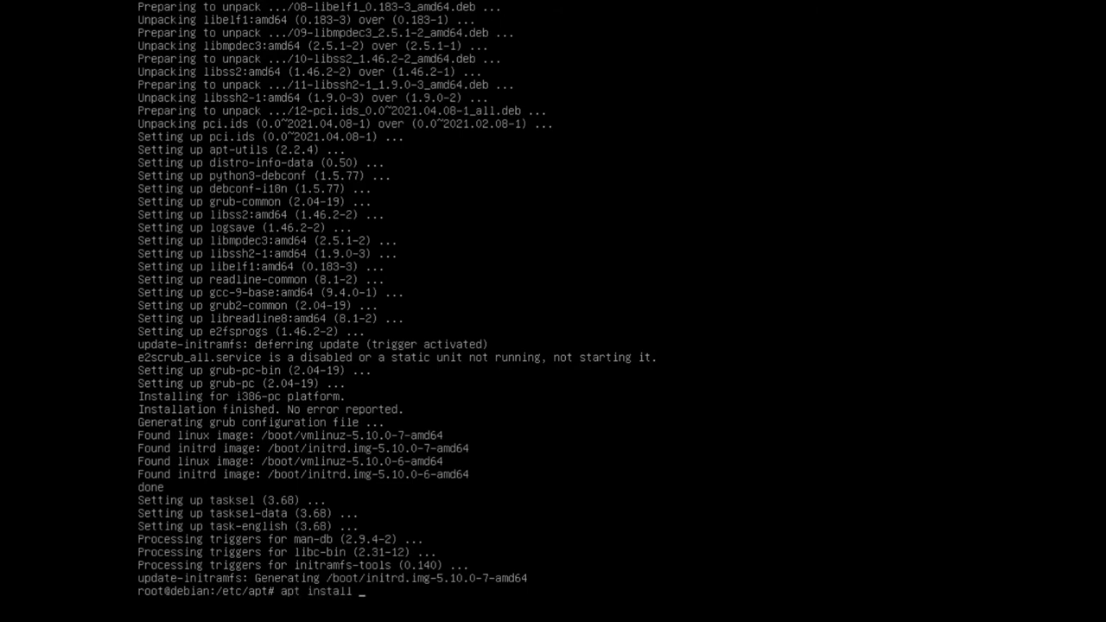
pyautogui.press('Return')
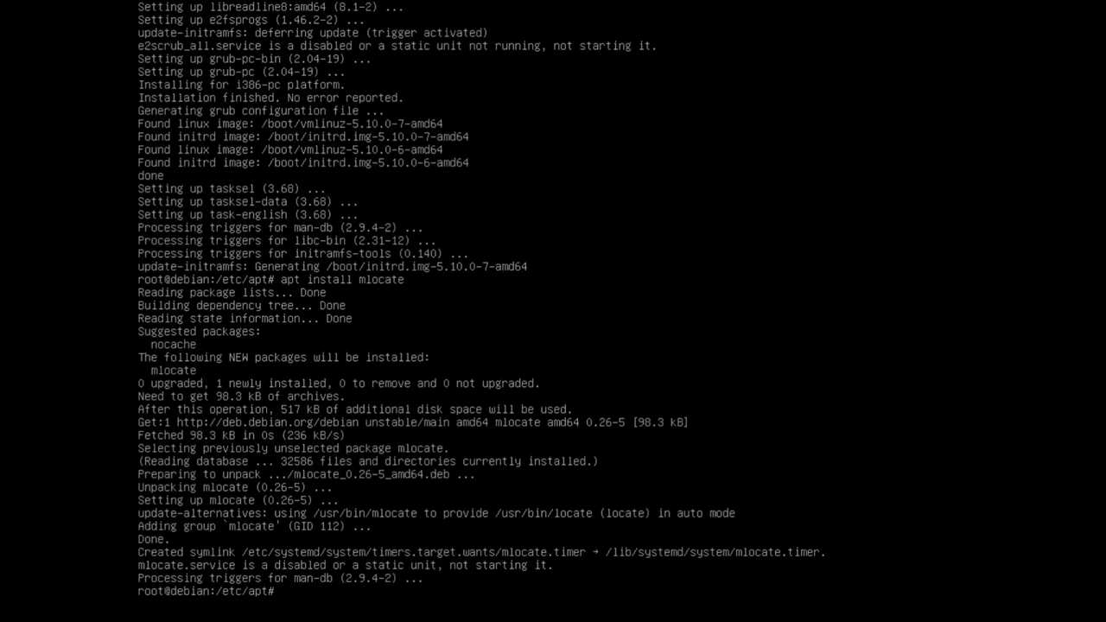
pyautogui.write('updatedb')
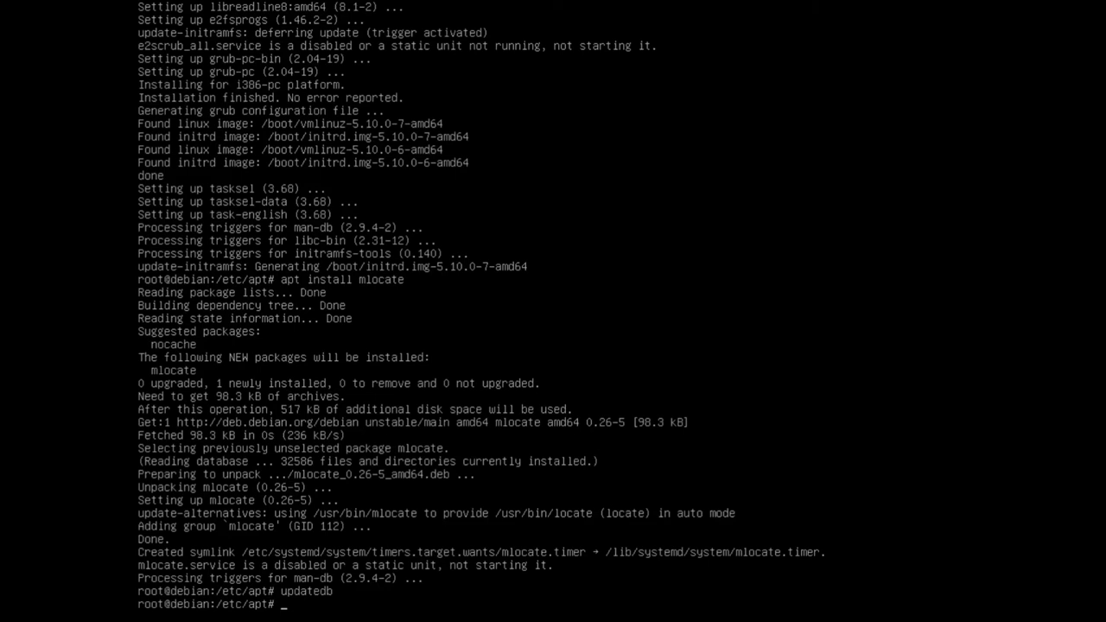
# Check /etc/os-release, showing Debian 11 bullseye, then reboot the VM to the login prompt
pyautogui.write('cat /')
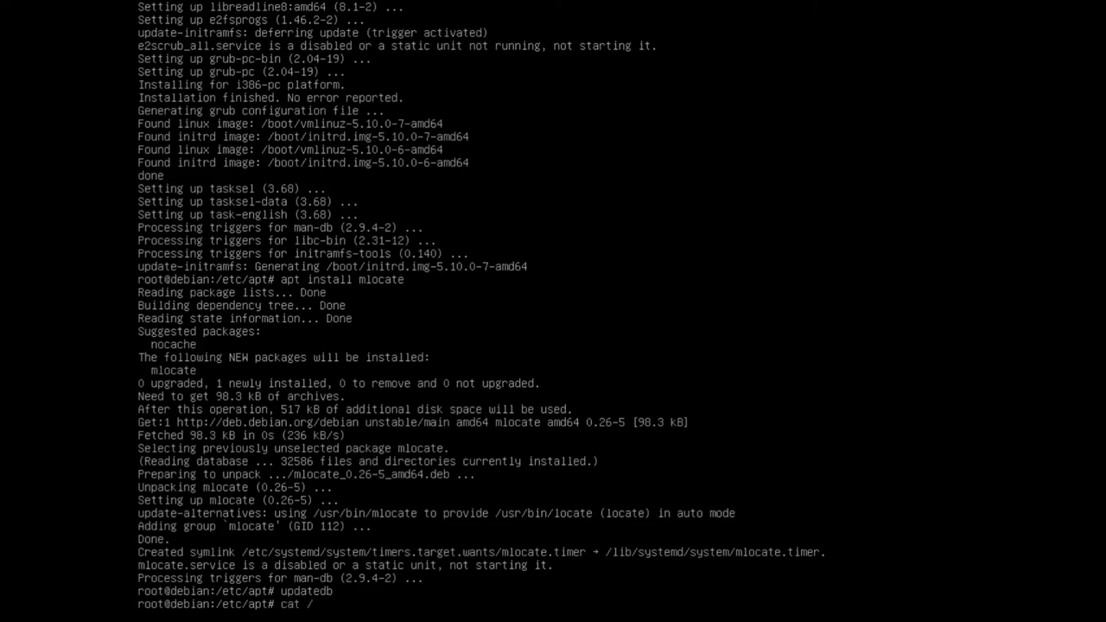
pyautogui.write('/etc/os-release')
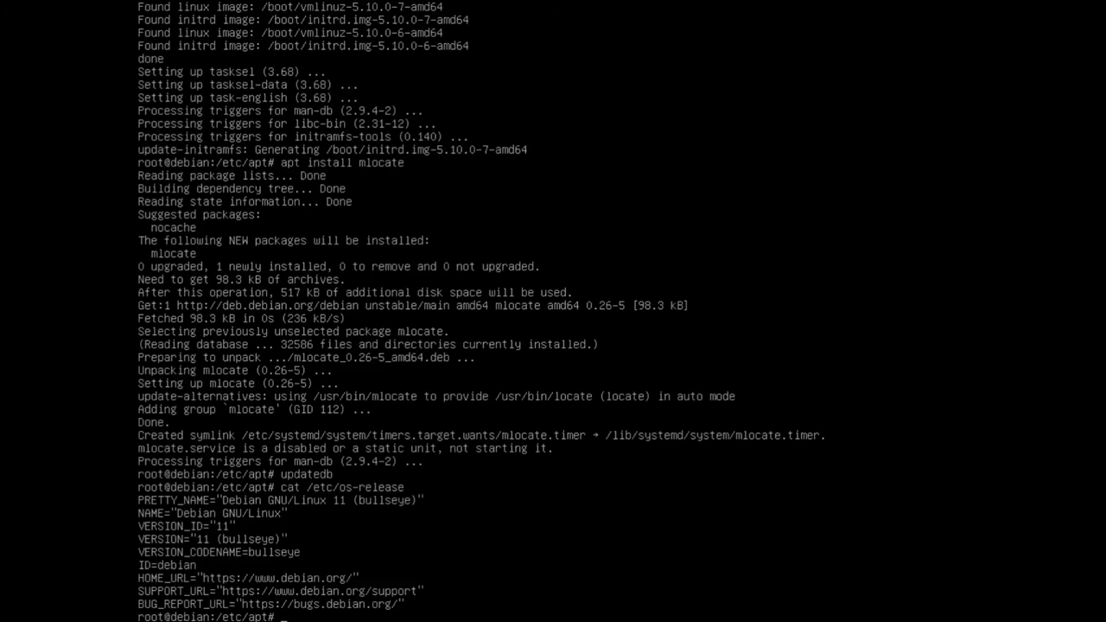
pyautogui.write('re')
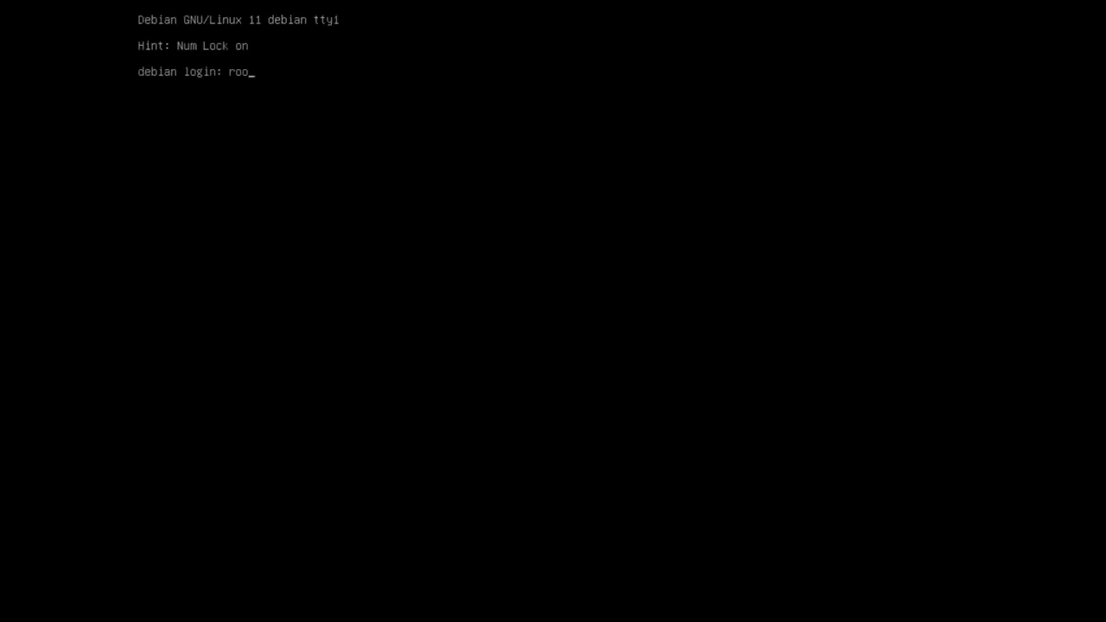
# Log in as root and confirm /etc/os-release still reports Debian 11 bullseye
pyautogui.press('Return')
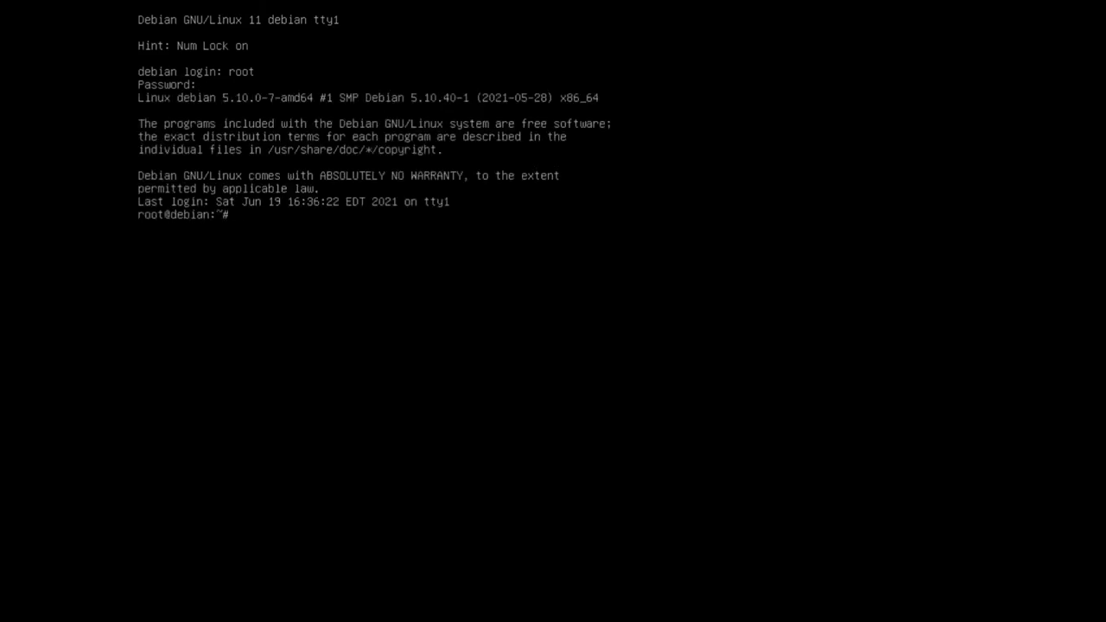
pyautogui.write('cat /etc/os-release')
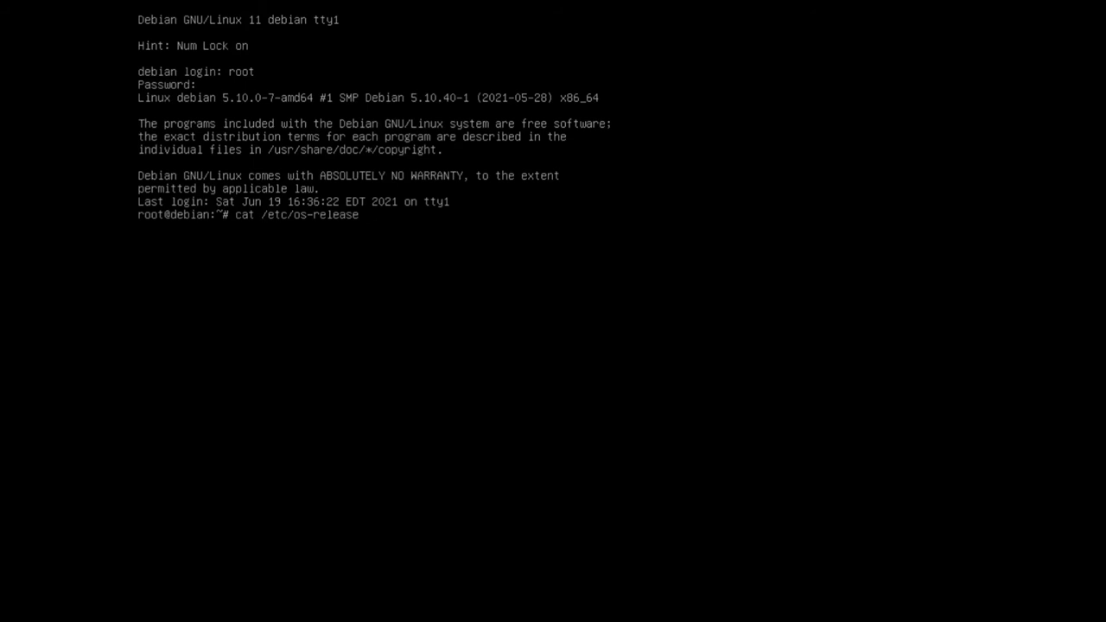
pyautogui.press('Return')
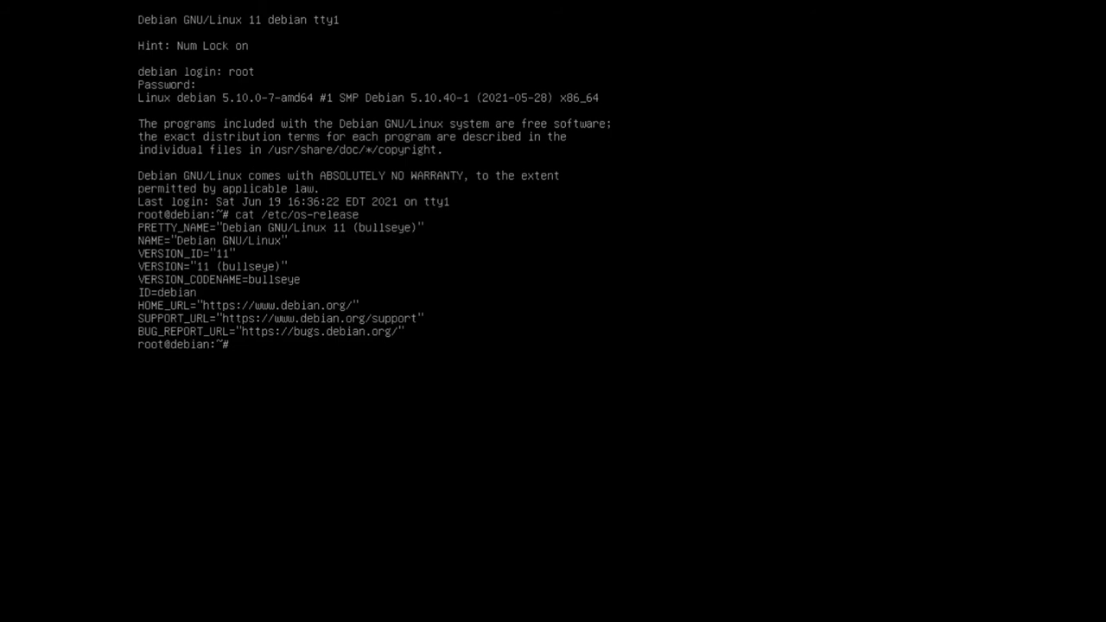
pyautogui.write('apt install')
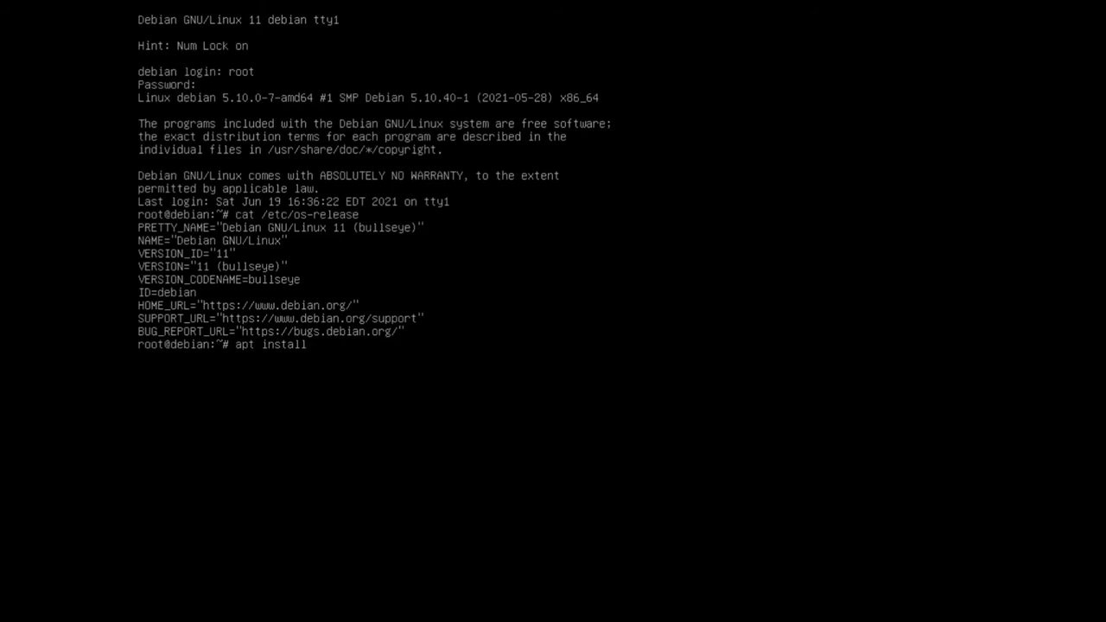
# Install bashtop and neofetch, rerunning the command after the misspelled dashtop wasn't found
pyautogui.write('dashtop')
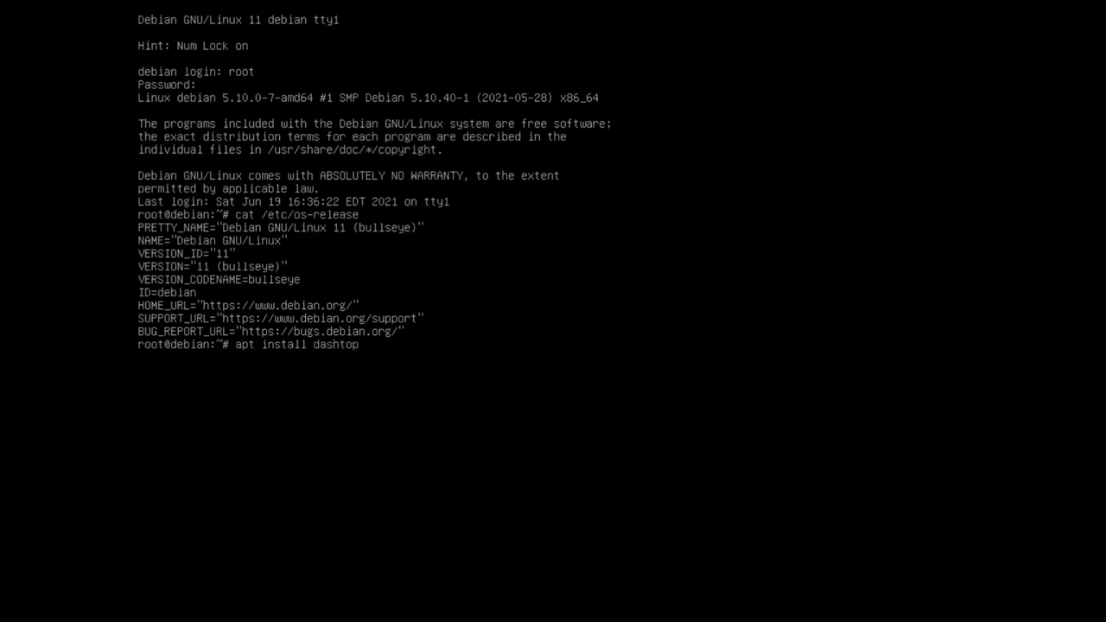
pyautogui.write('neofe')
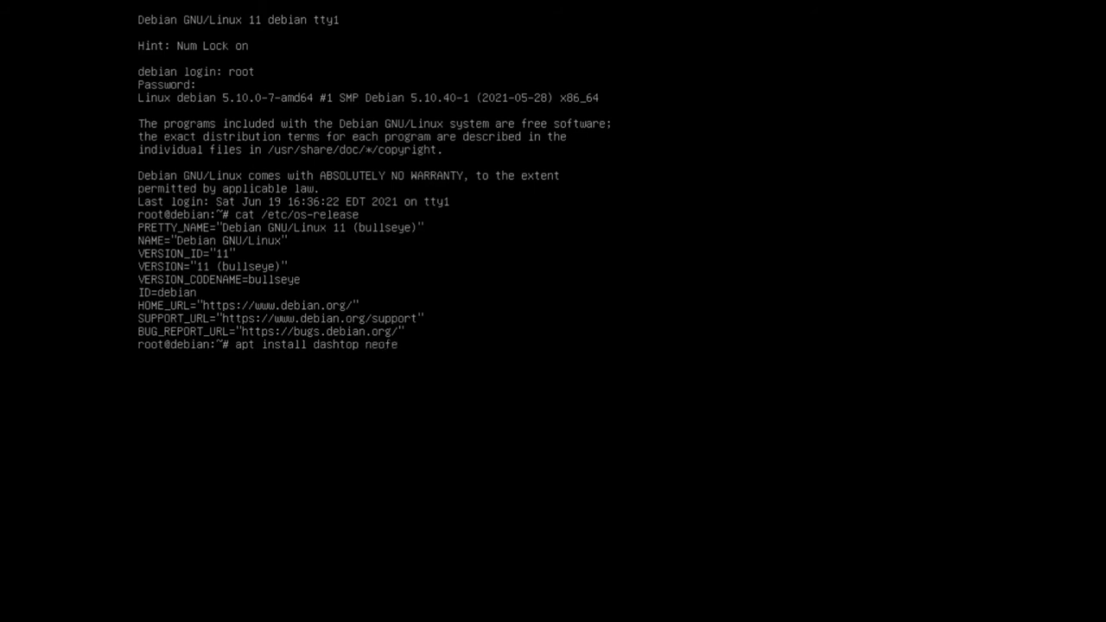
pyautogui.press('Return')
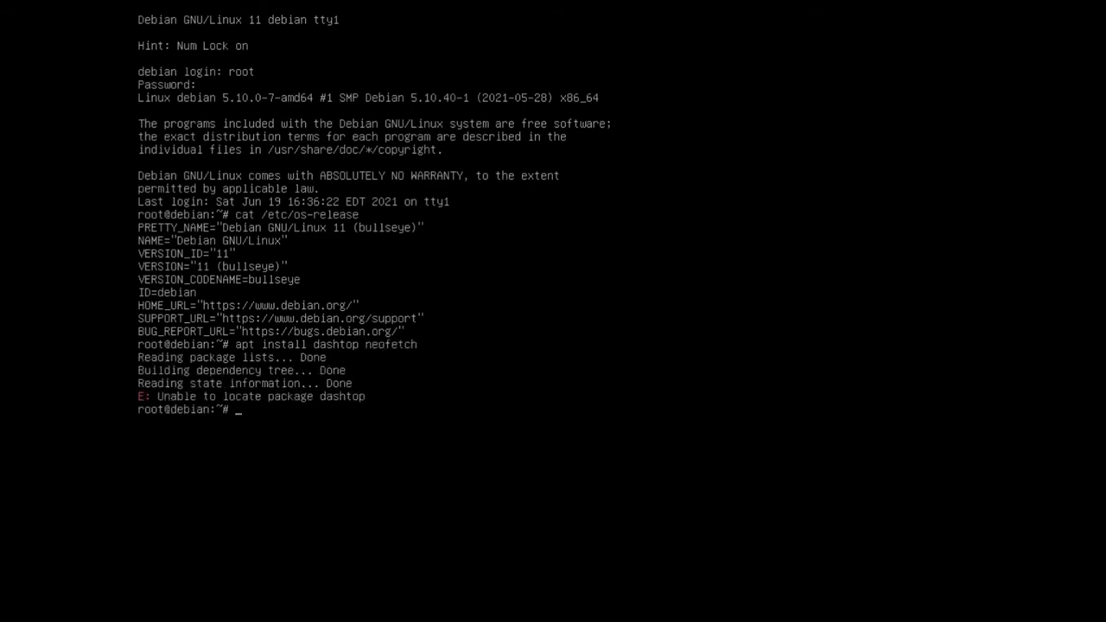
pyautogui.press('Up')
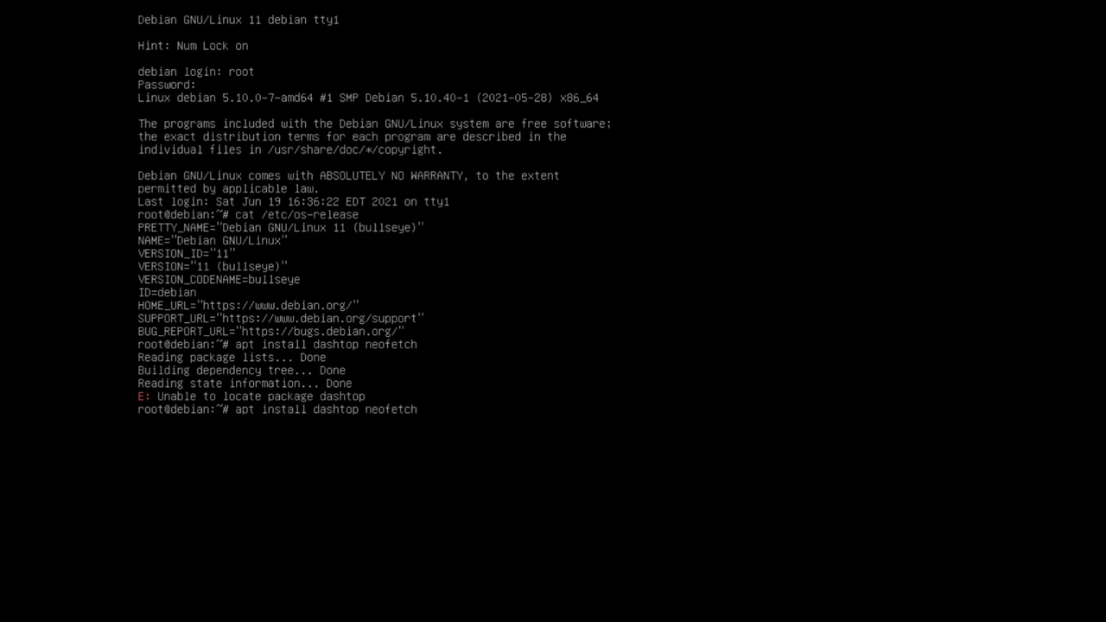
pyautogui.press('Return')
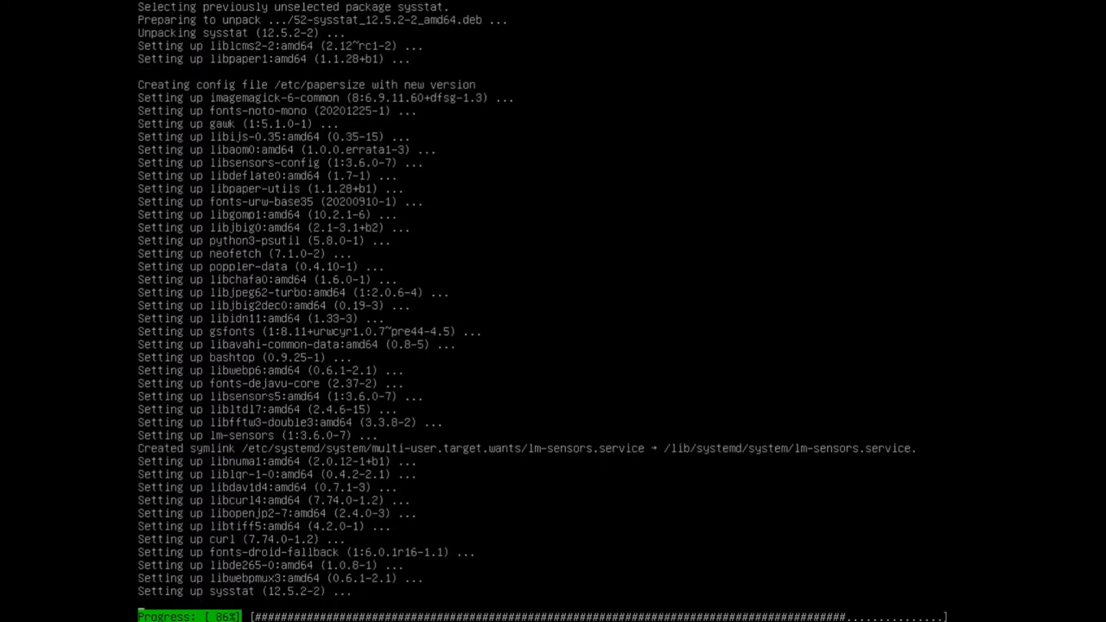
# Scroll through apt's output until bashtop and neofetch finish installing, then start typing 'bashtop'
pyautogui.scroll(-3)
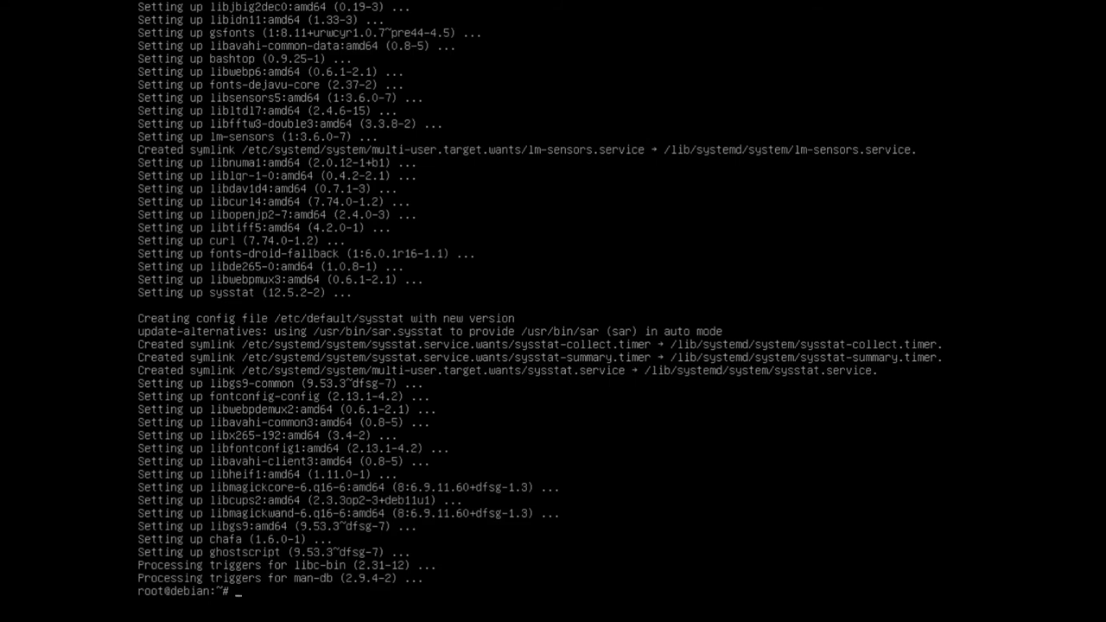
pyautogui.write('basht')
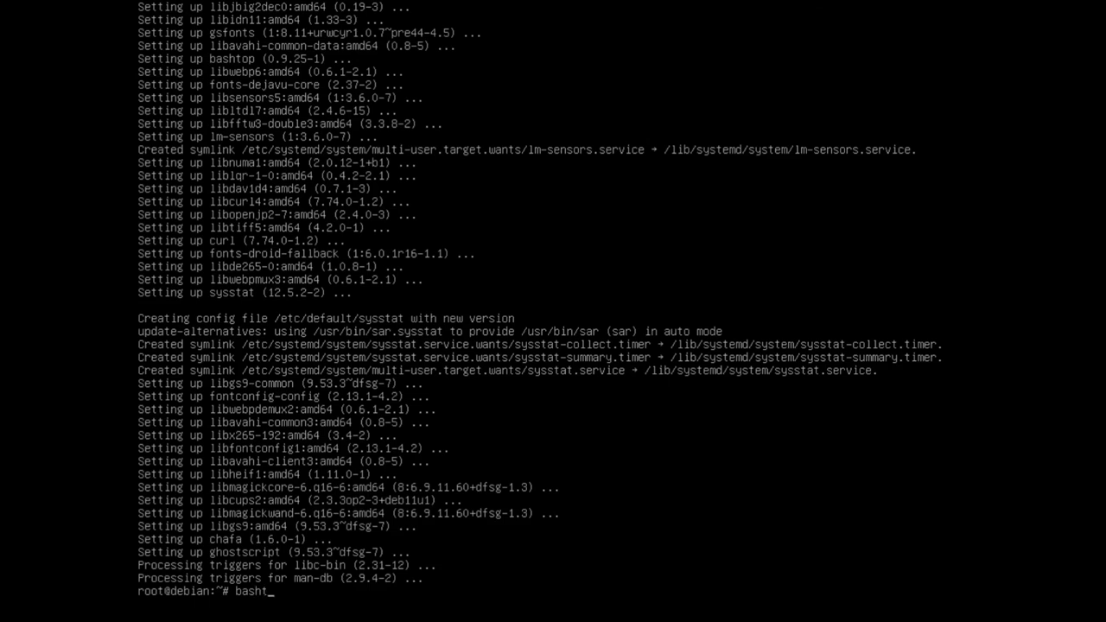
# Launch bashtop to view CPU, memory, disk, network and process monitors, then quit with q
pyautogui.press('Return')
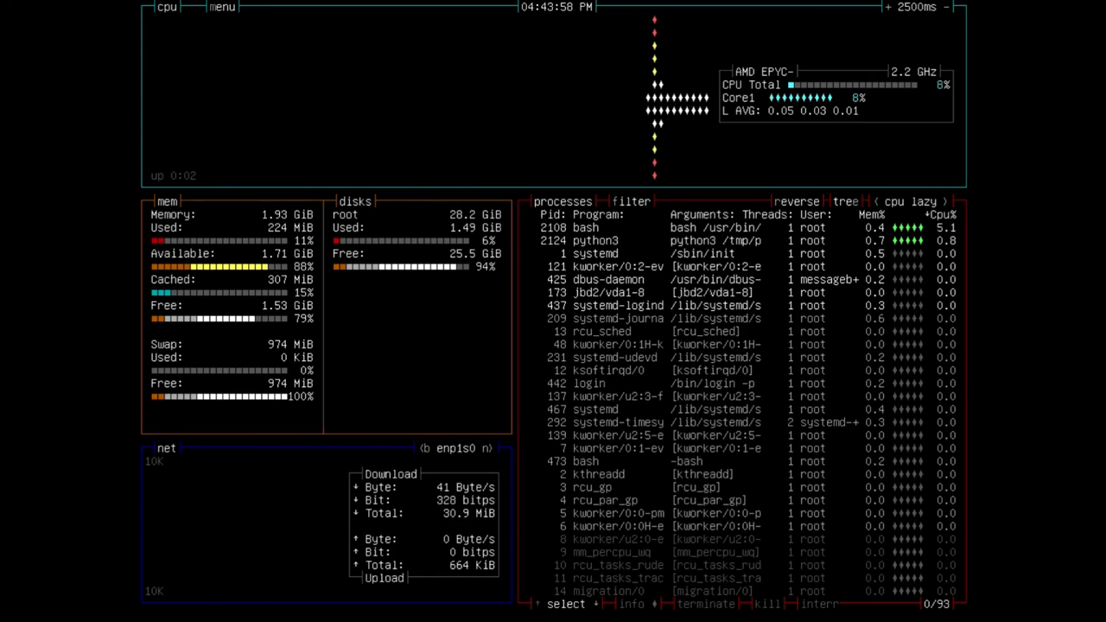
pyautogui.press('q')
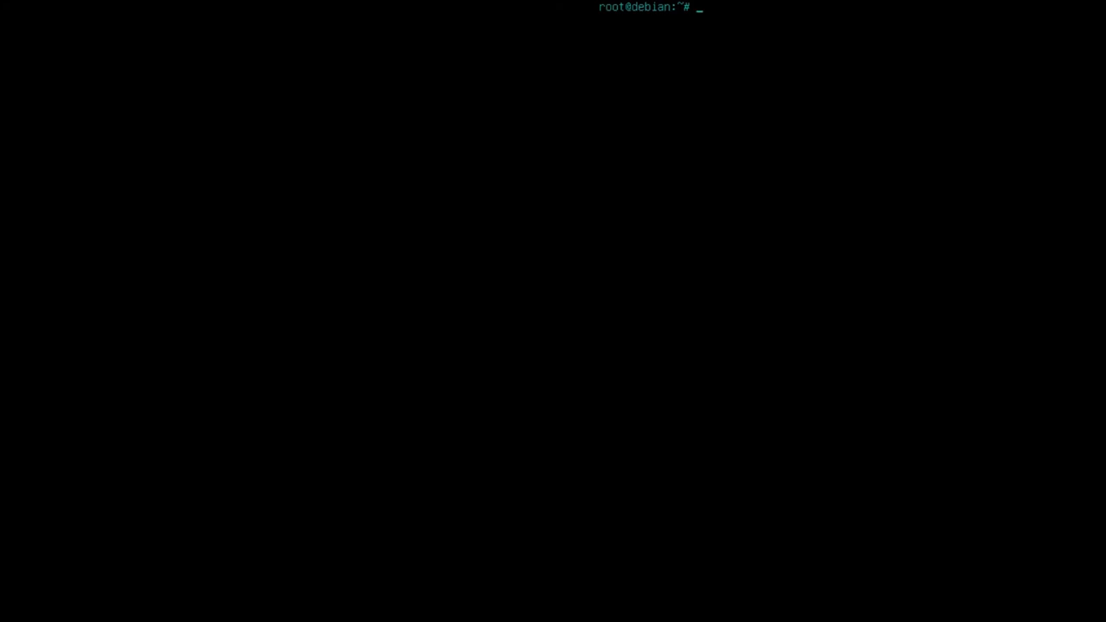